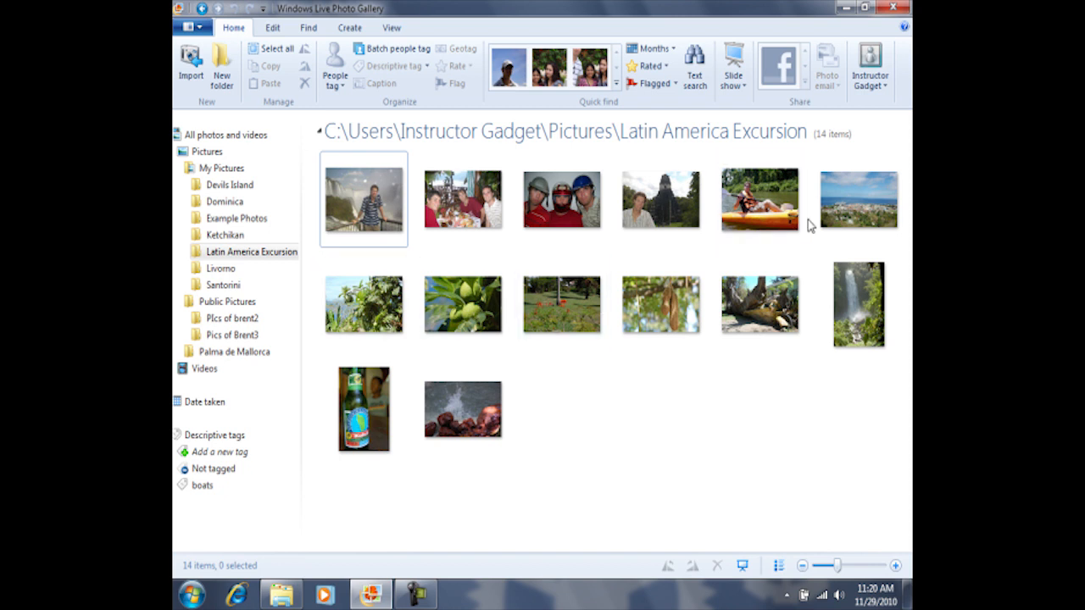
# - Select the coastal town photo in Latin America Excursion
pyautogui.click(858, 199)
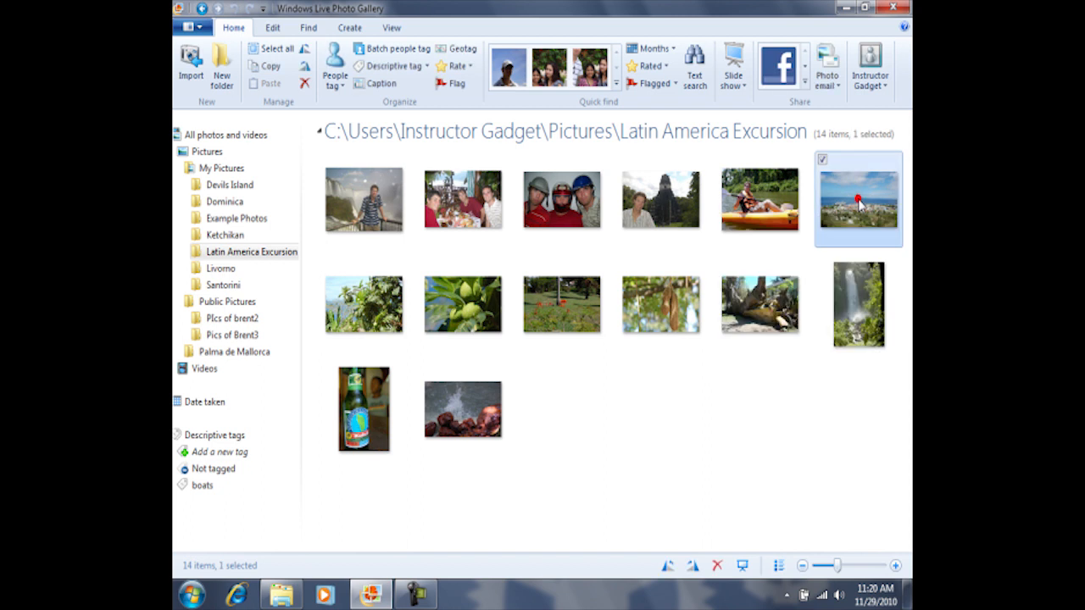
pyautogui.moveTo(859, 202)
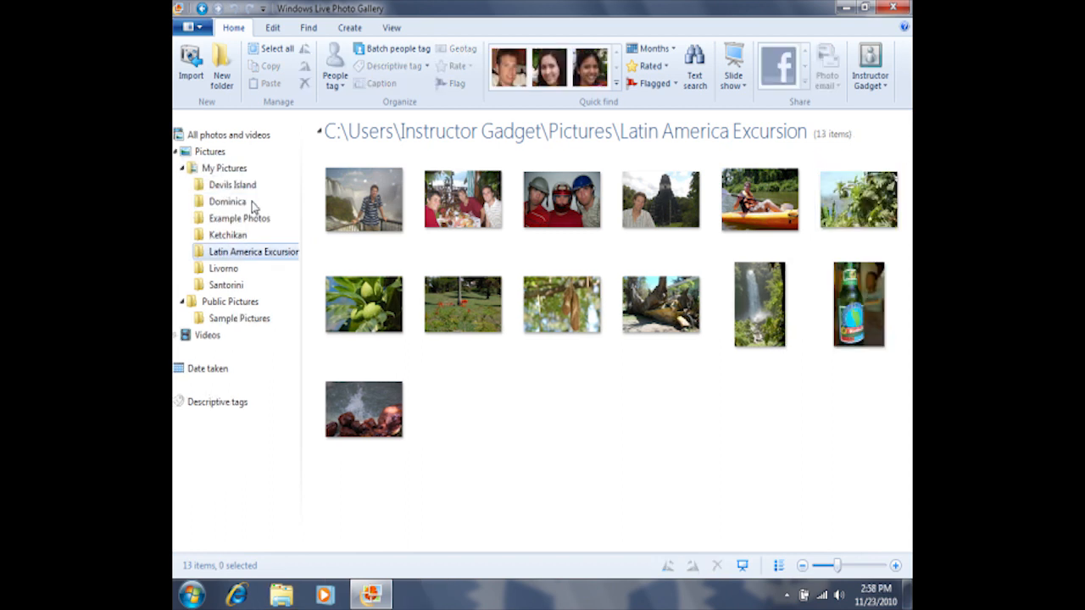
pyautogui.moveTo(857, 201)
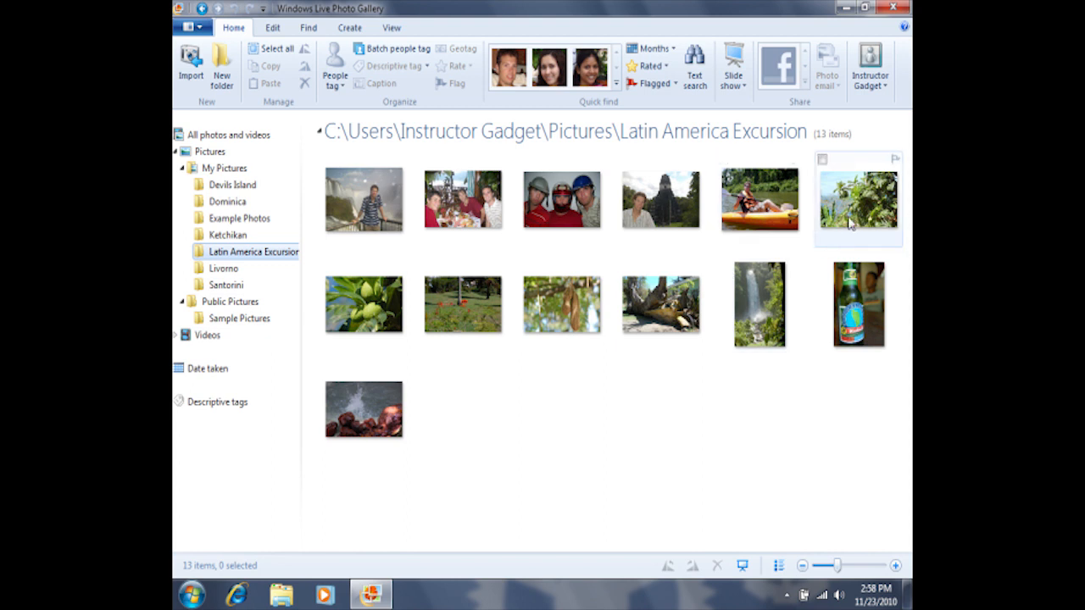
# - Drag the leafy plant photo from Latin America Excursion onto the Dominica folder
pyautogui.click(857, 199)
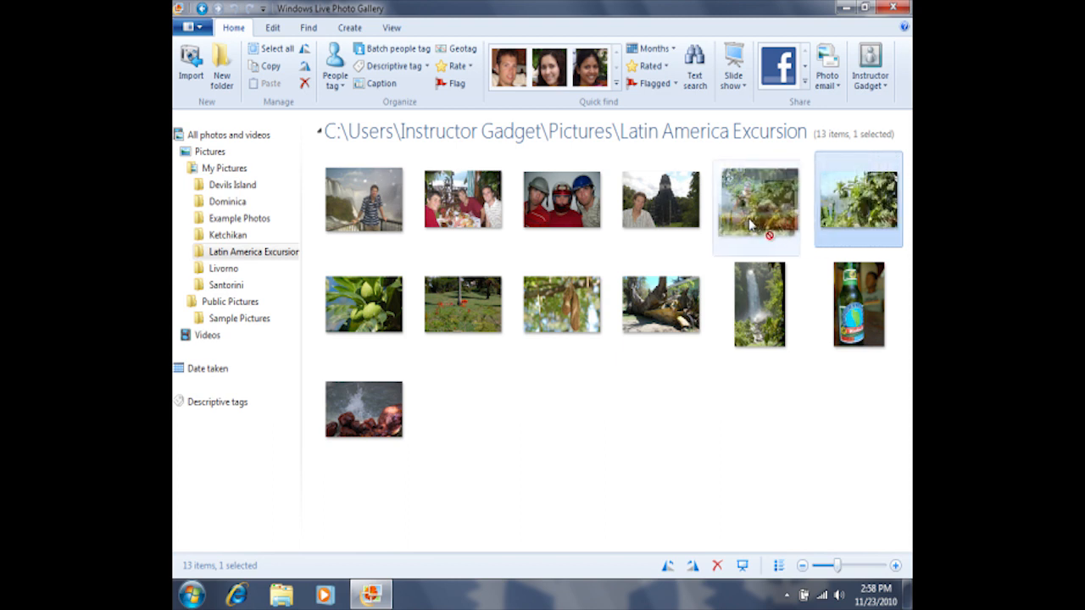
pyautogui.moveTo(757, 199); pyautogui.dragTo(534, 208)
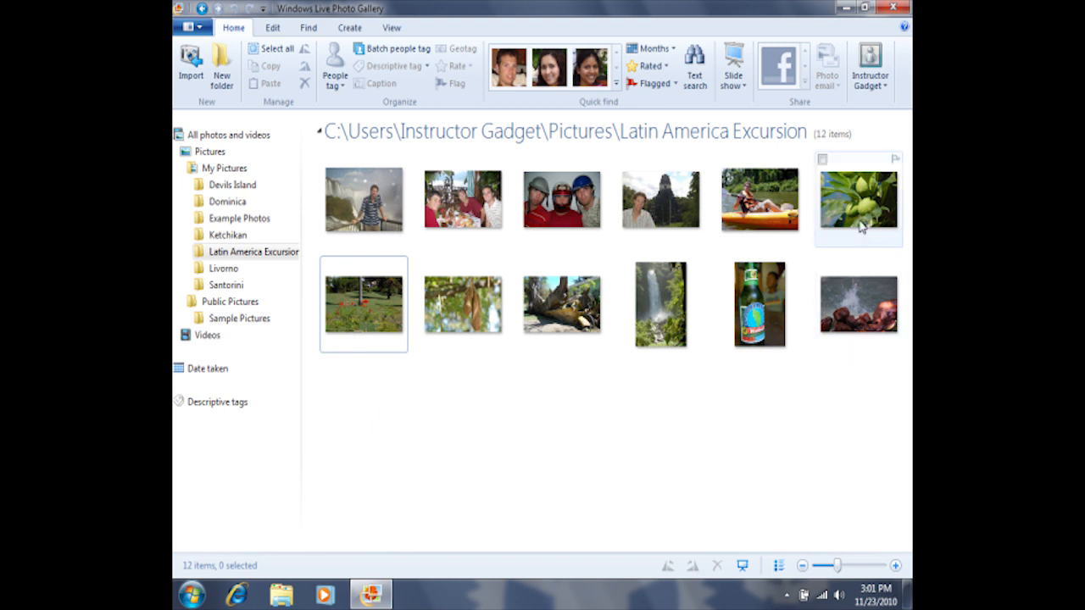
# - Select the green fruit photo in the top row
pyautogui.click(858, 199)
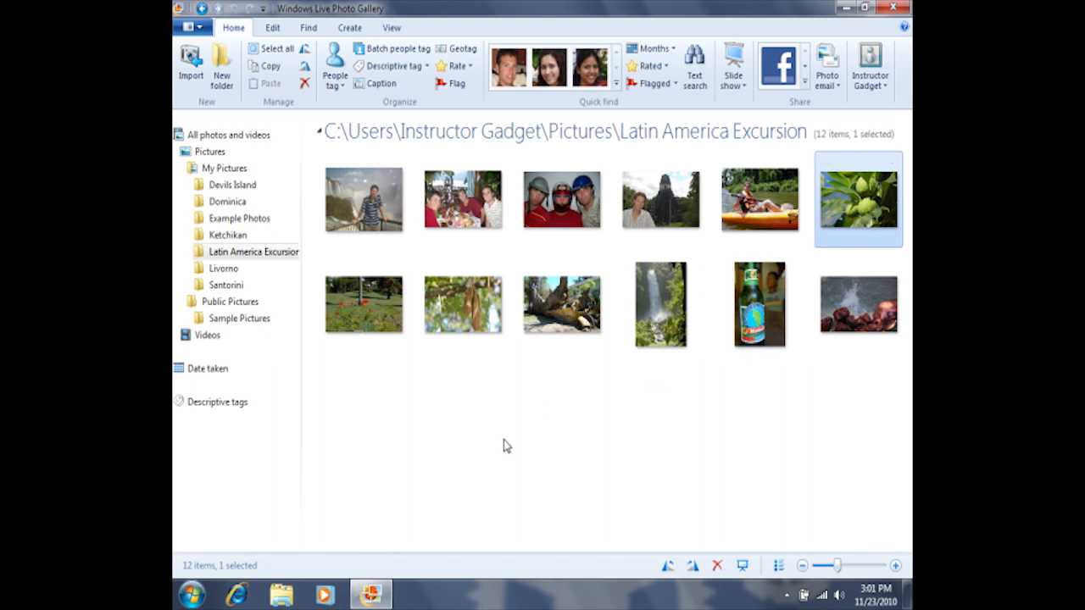
pyautogui.moveTo(424, 398)
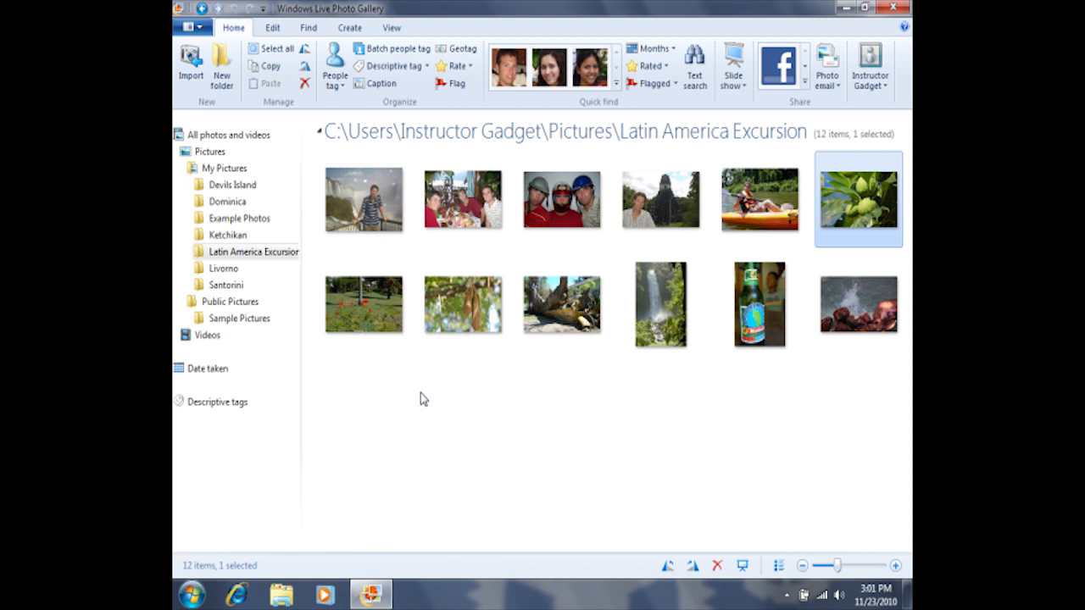
# - Add the second-row photos to the green fruit selection and drag them onto Dominica
pyautogui.click(364, 304)
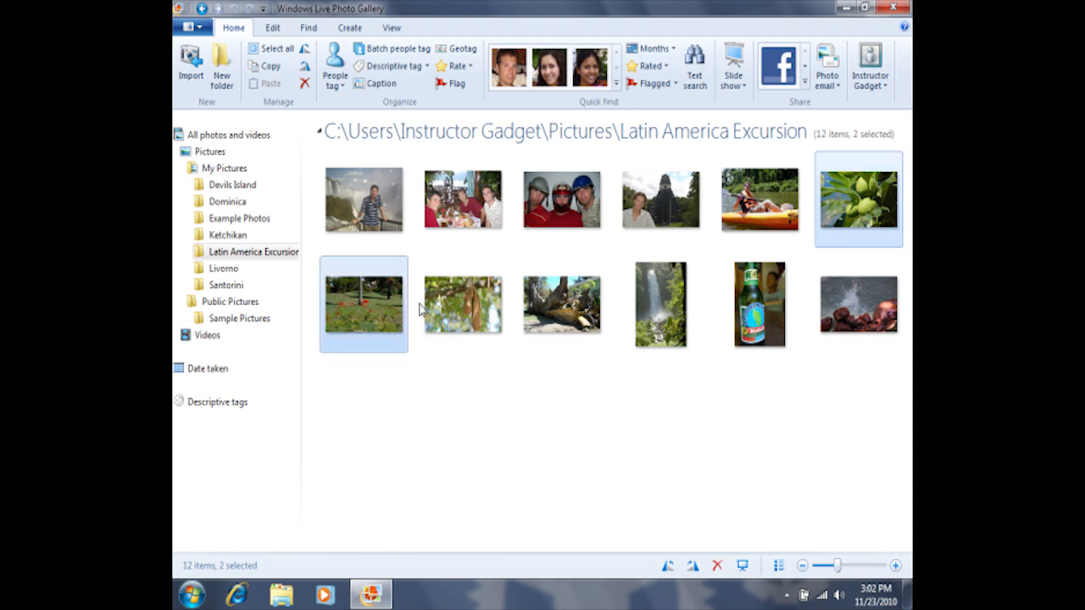
pyautogui.click(660, 304)
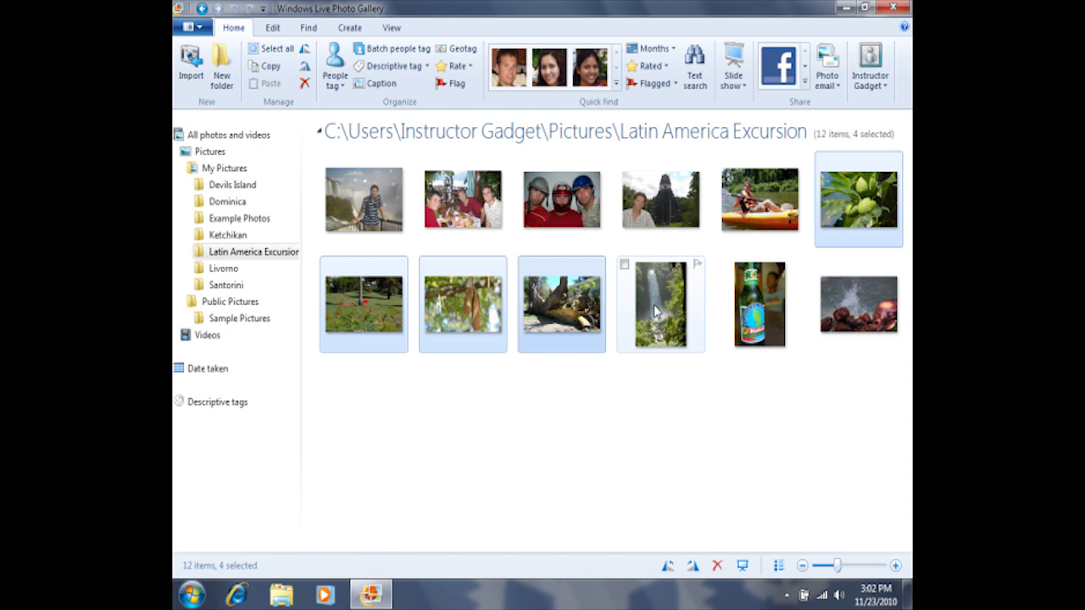
pyautogui.click(857, 305)
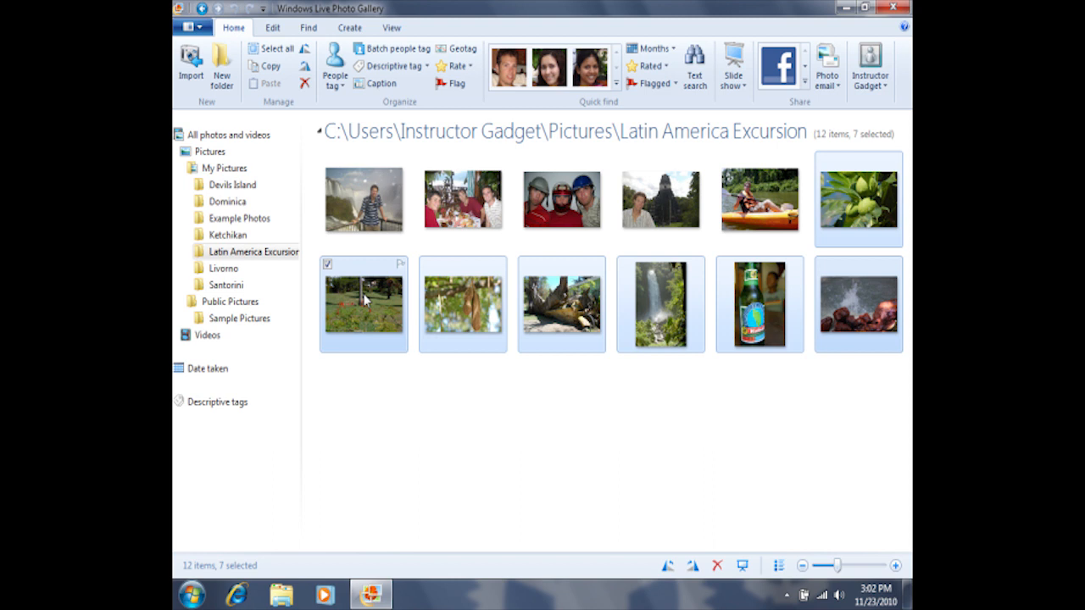
pyautogui.moveTo(362, 305); pyautogui.dragTo(305, 258)
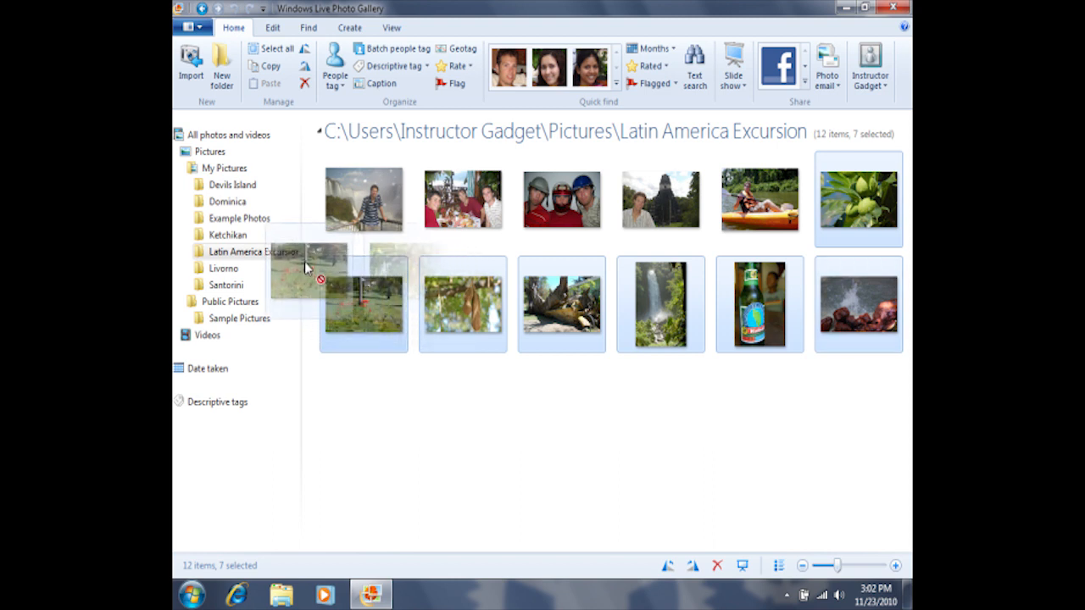